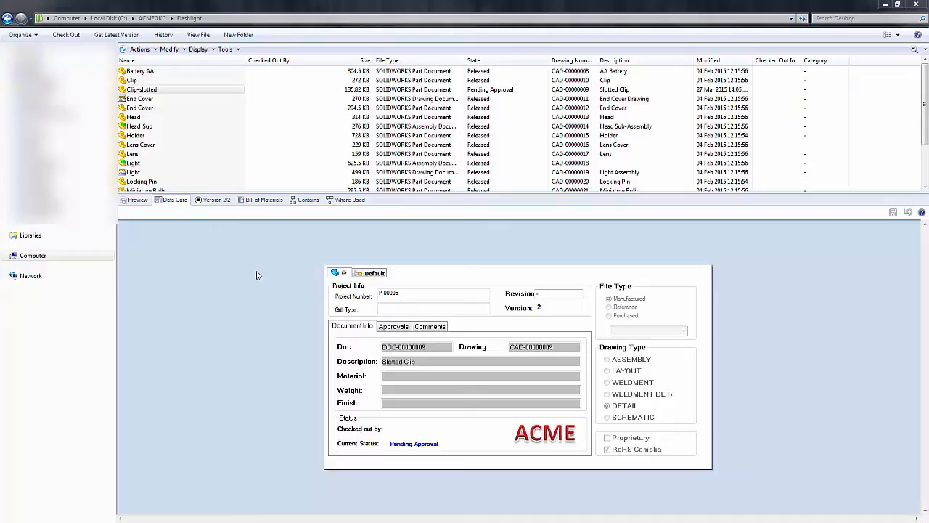
{"action": "left_click", "coordinate": [141, 90]}
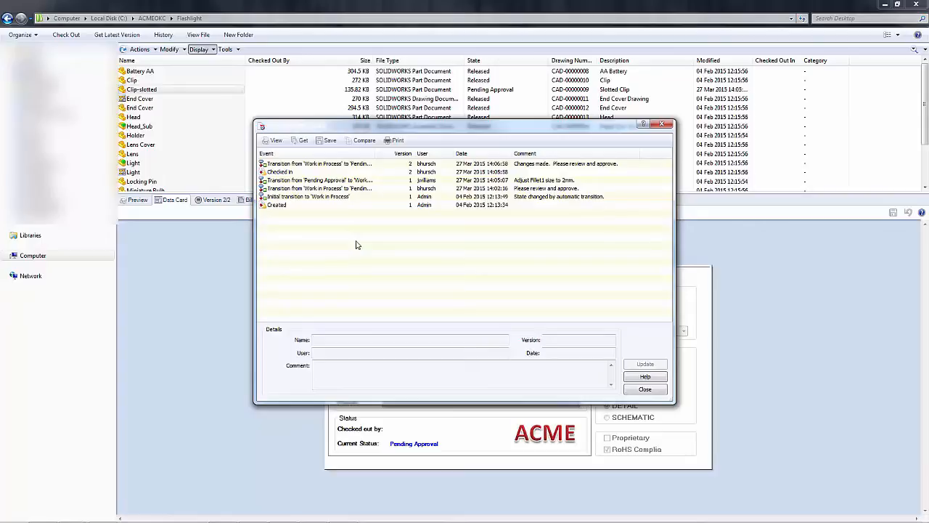
{"action": "mouse_move", "coordinate": [569, 180]}
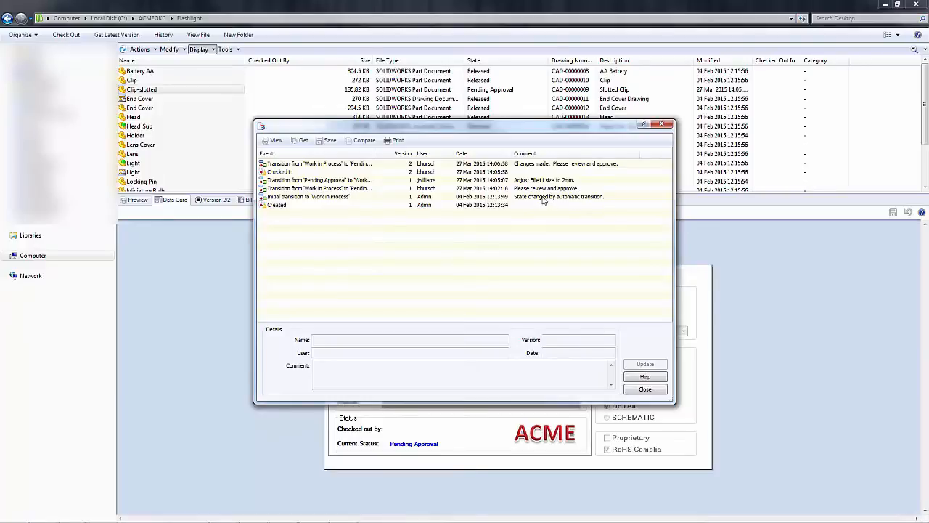
{"action": "mouse_move", "coordinate": [559, 180]}
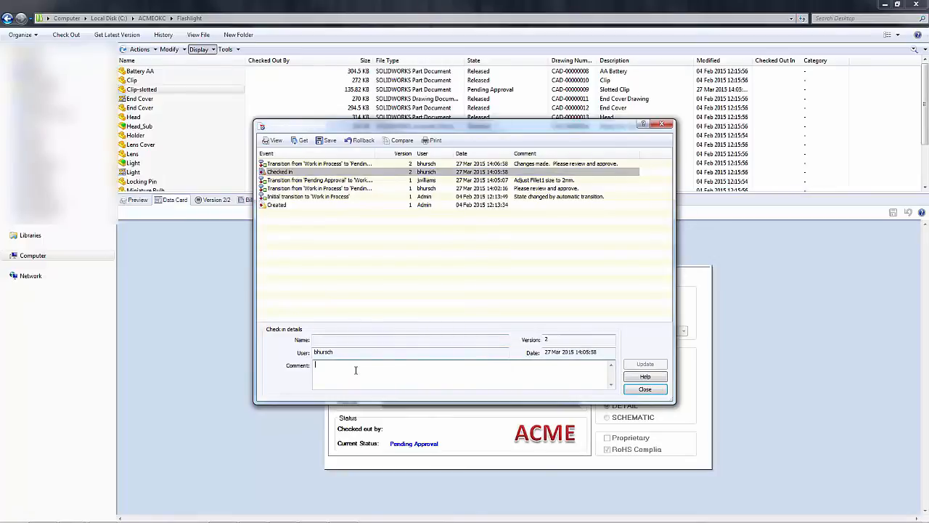
Step: Enter the comment 'Made the adjustments as request to Fillet1. It is now at 2mm.' and update
{"action": "type", "text": "Made"}
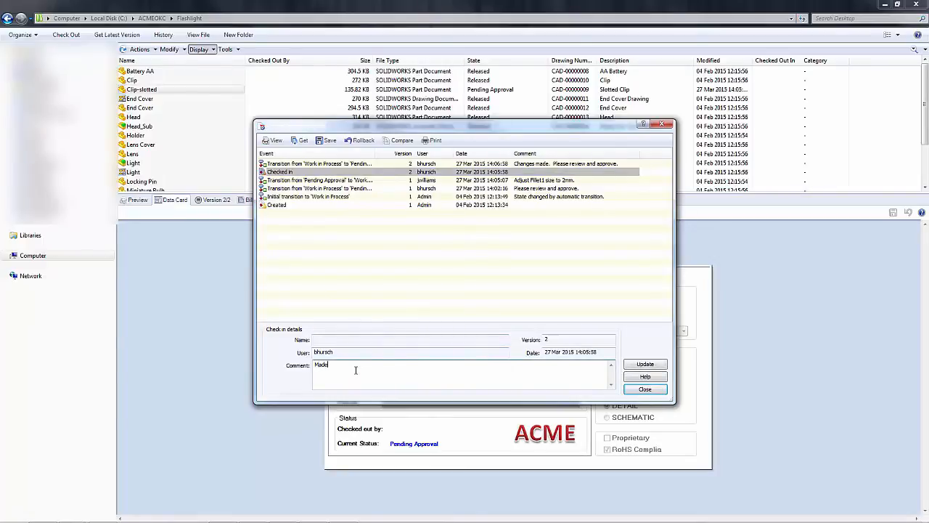
{"action": "type", "text": "the adjustments as request to Fillet1."}
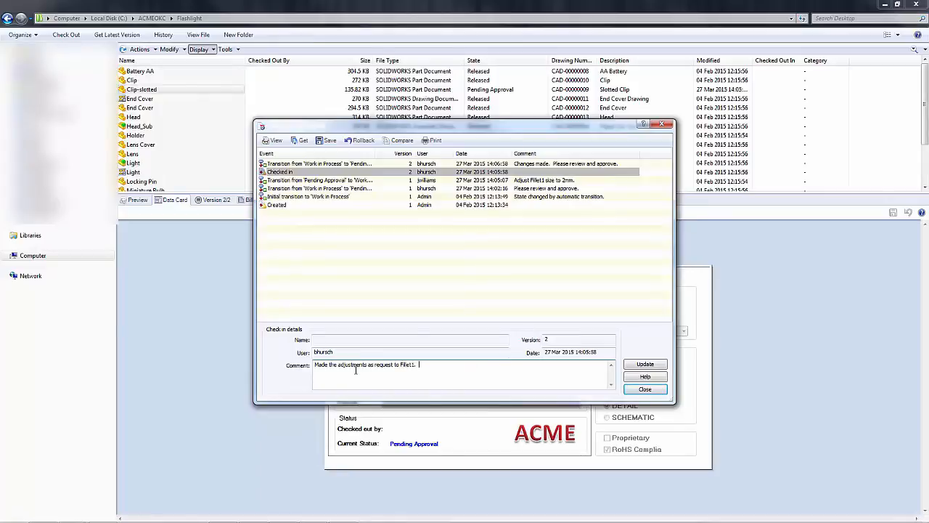
{"action": "type", "text": "It is now at 2mm."}
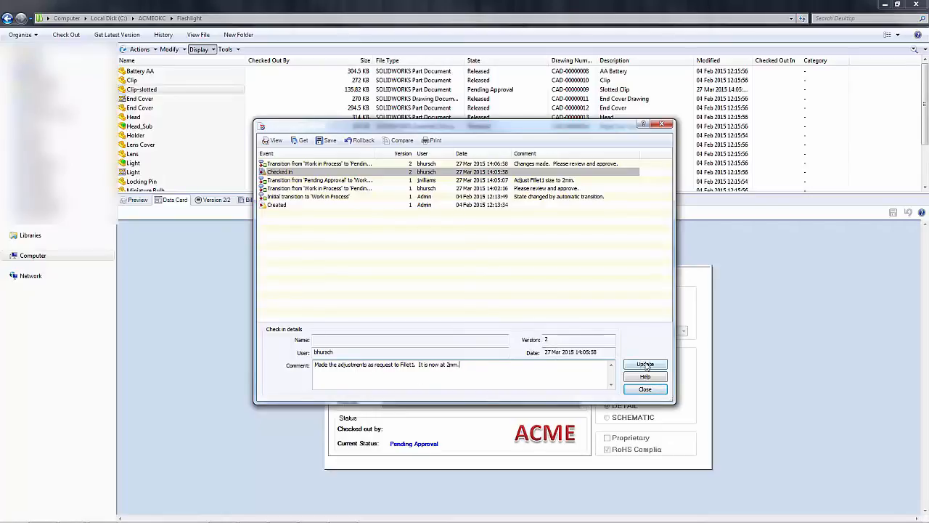
{"action": "left_click", "coordinate": [645, 364]}
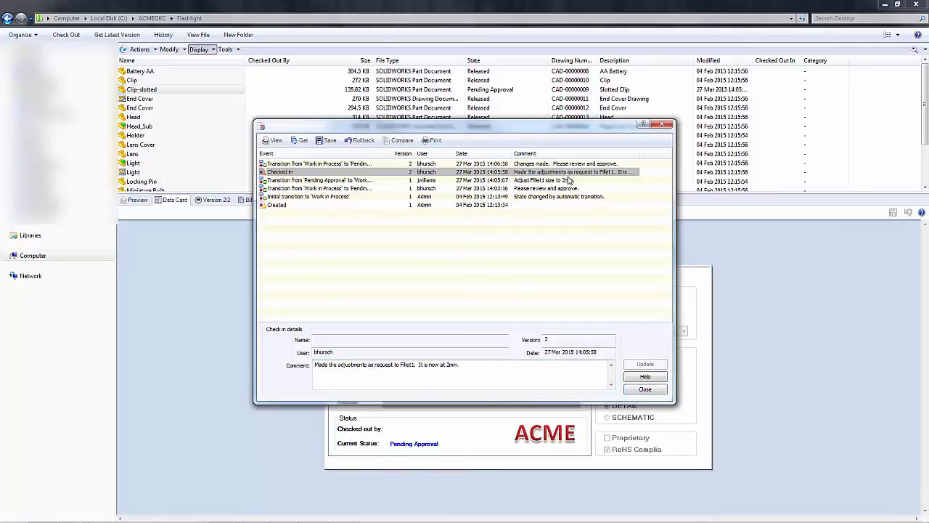
{"action": "mouse_move", "coordinate": [588, 299]}
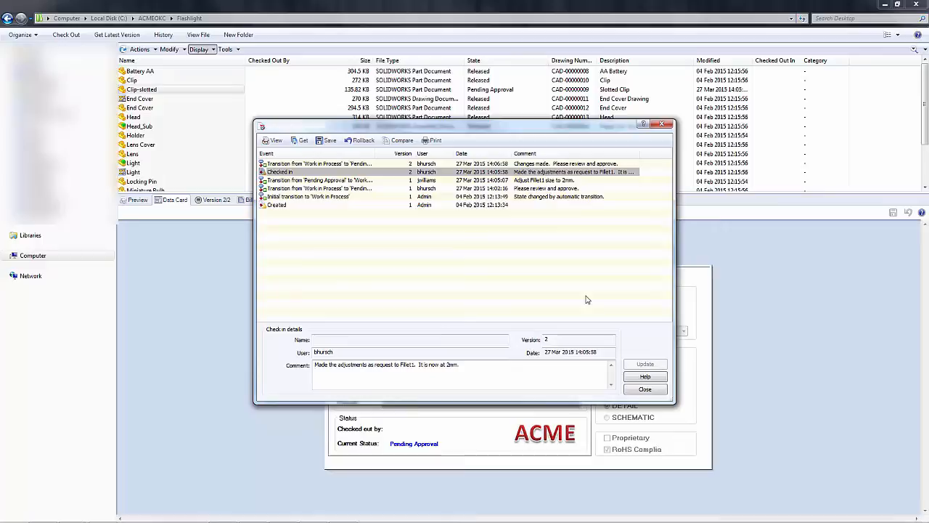
Step: Close and reopen the Clip-slotted history to verify the Fillet1 comment, then close it
{"action": "left_click", "coordinate": [645, 389]}
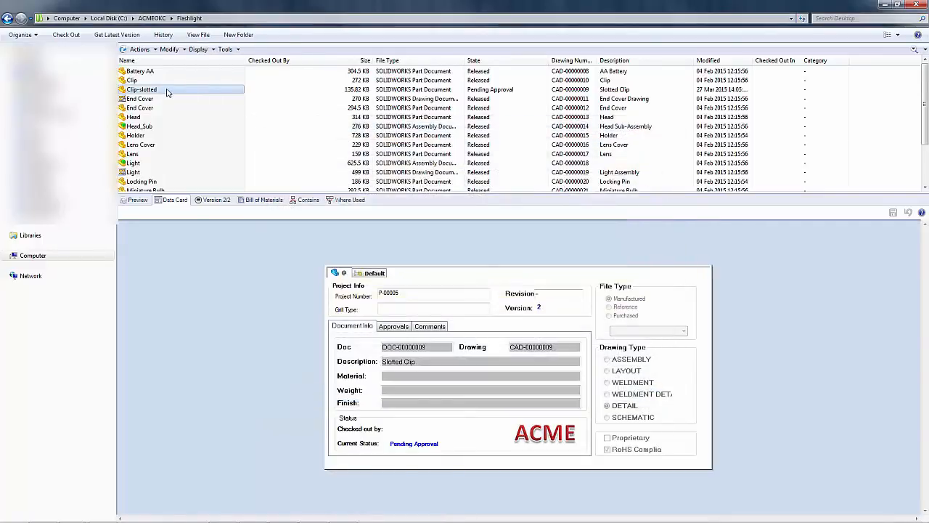
{"action": "left_click", "coordinate": [200, 49]}
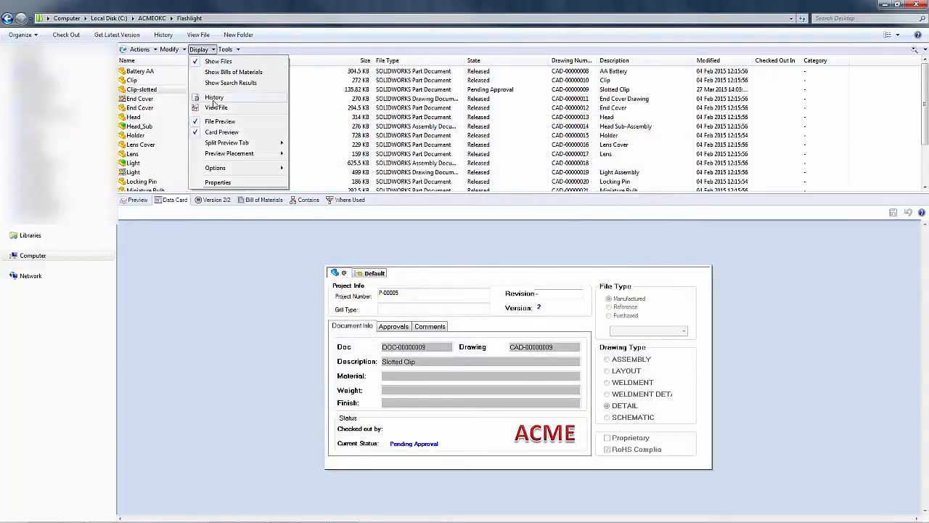
{"action": "left_click", "coordinate": [213, 96]}
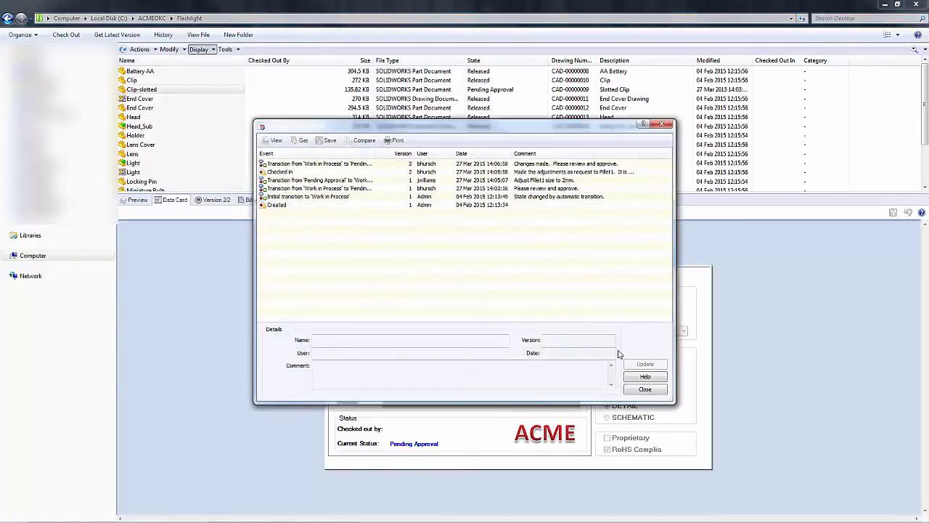
{"action": "left_click", "coordinate": [644, 389]}
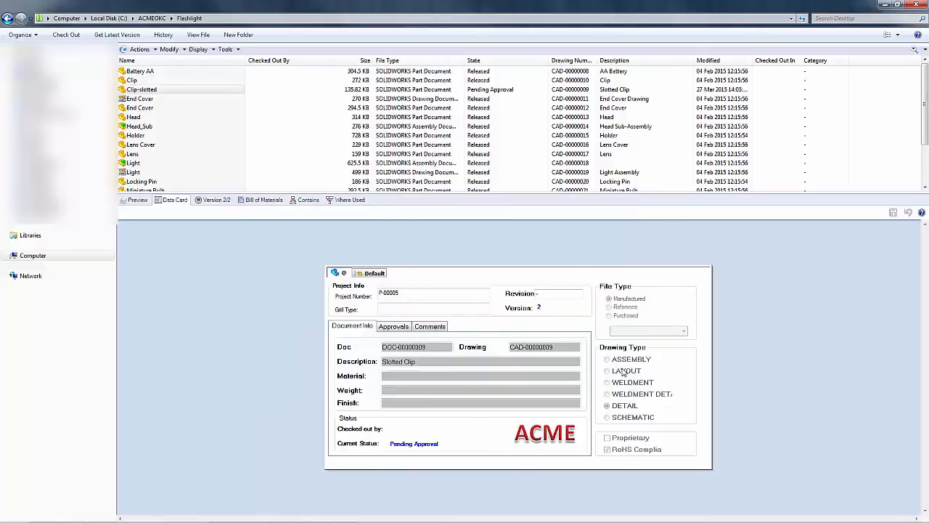